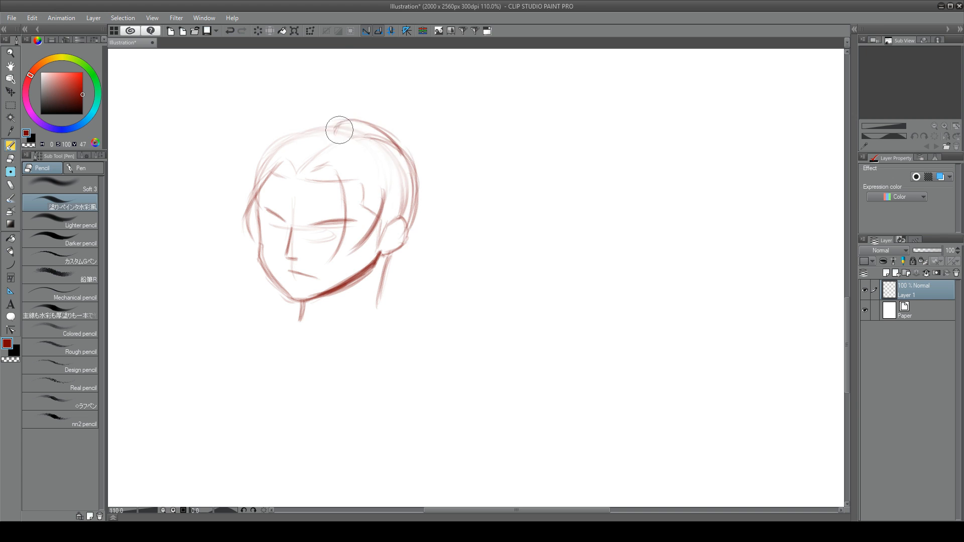
- Sketch tousled hair over the first two heads and rough in face guides for a third head
left_click_drag(339, 130, 416, 197)
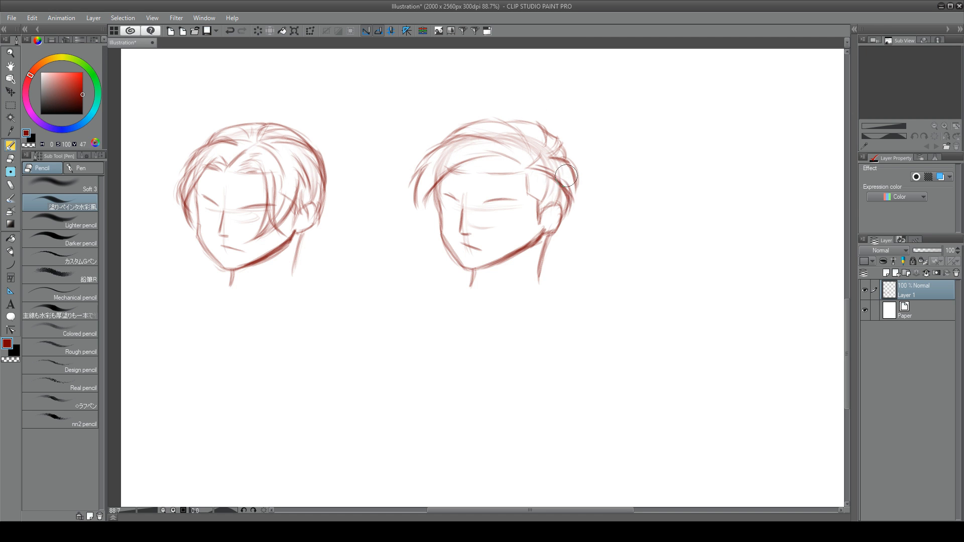
left_click_drag(565, 174, 446, 165)
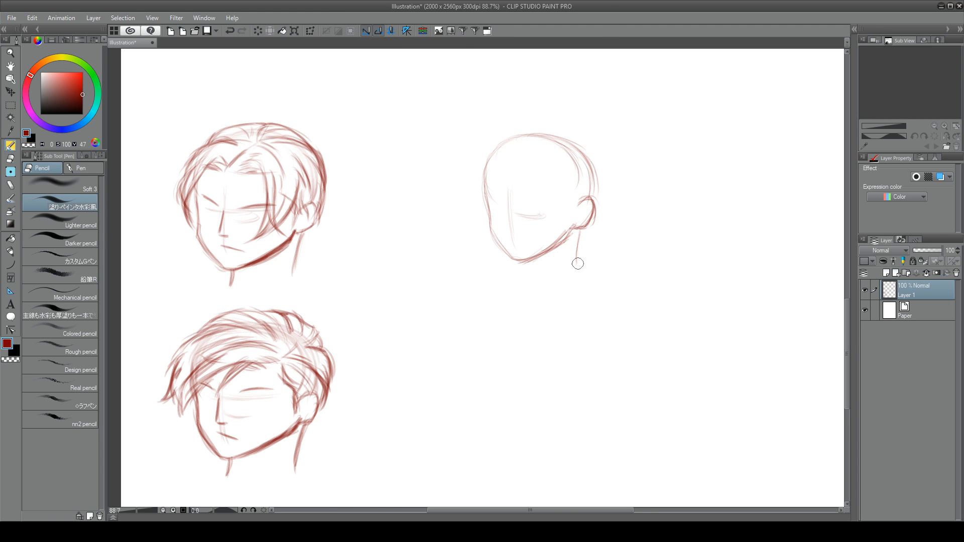
left_click_drag(579, 264, 570, 168)
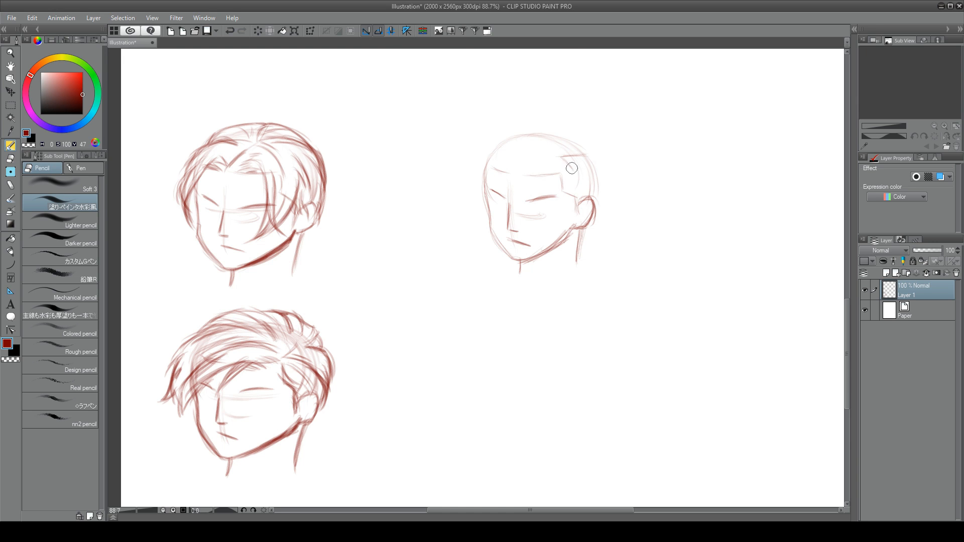
- Build the third head's hairline, forehead sweep and wavy strands into a short messy style
left_click_drag(571, 168, 491, 149)
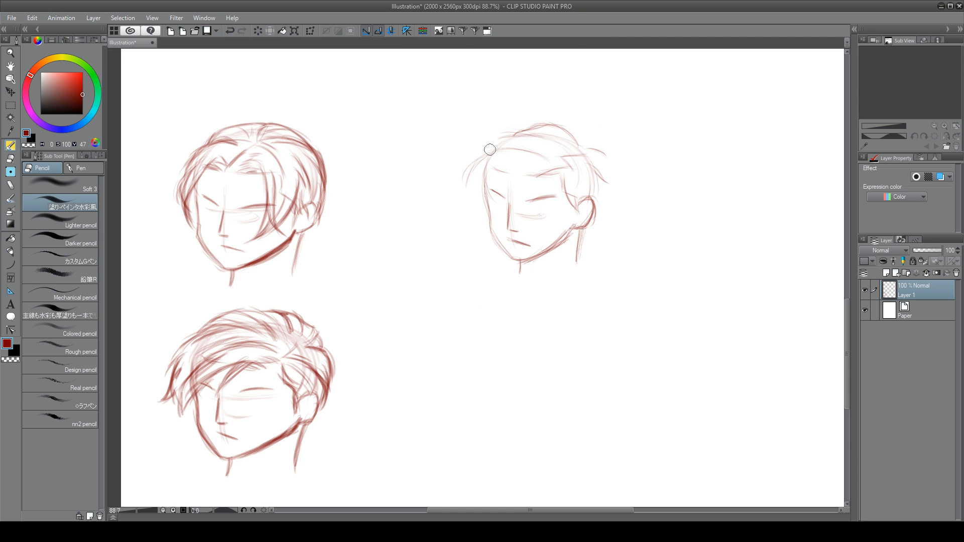
left_click_drag(489, 148, 569, 138)
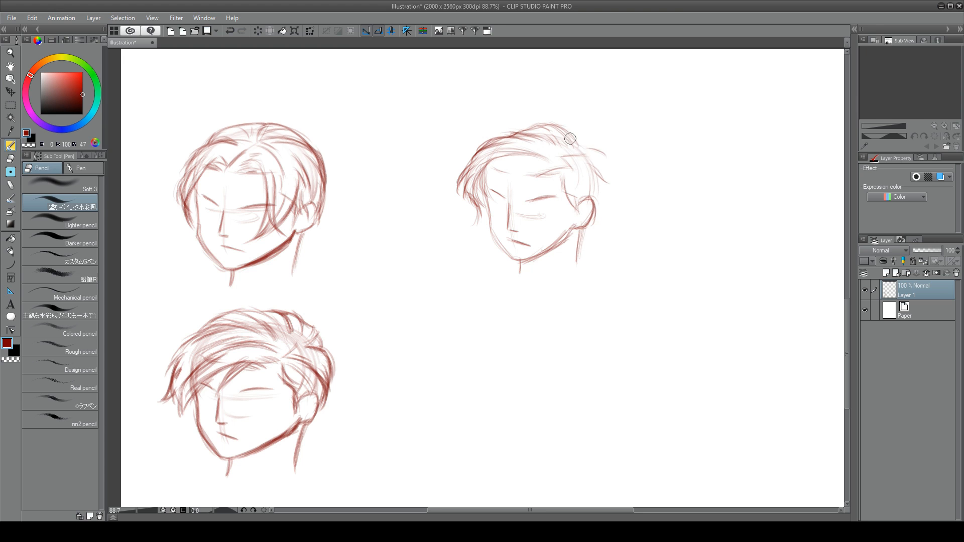
left_click_drag(568, 138, 594, 197)
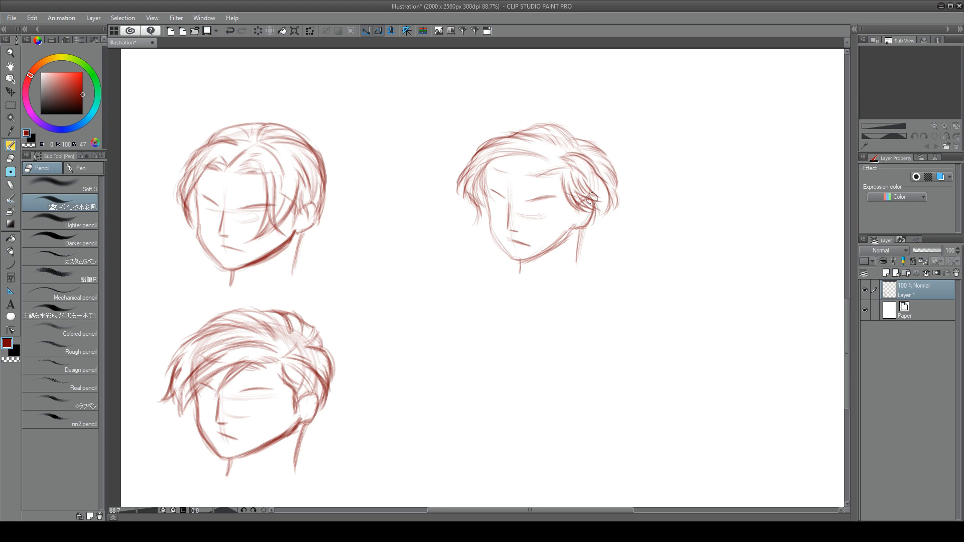
left_click_drag(592, 197, 528, 178)
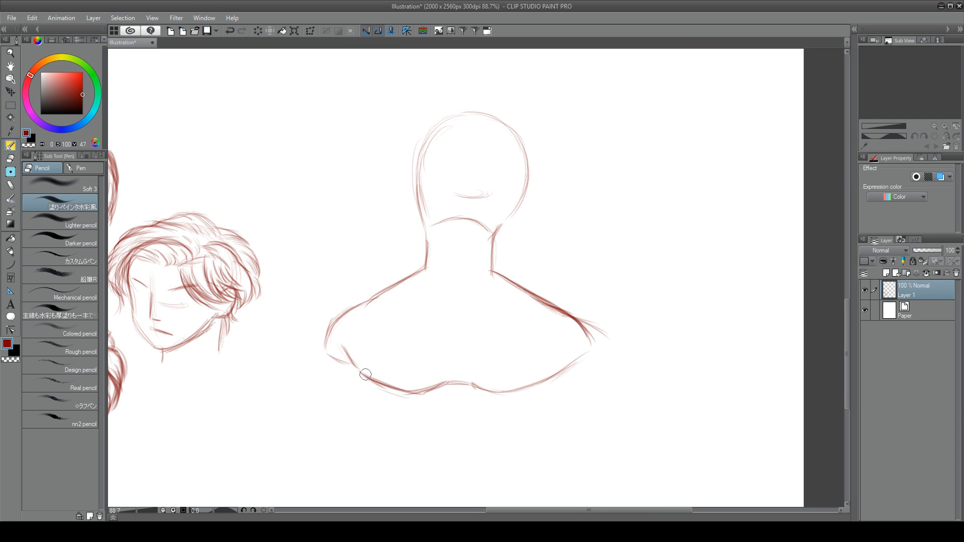
- Add ears to the back-view head and draw long loose hair falling past the shoulders
left_click_drag(365, 373, 459, 117)
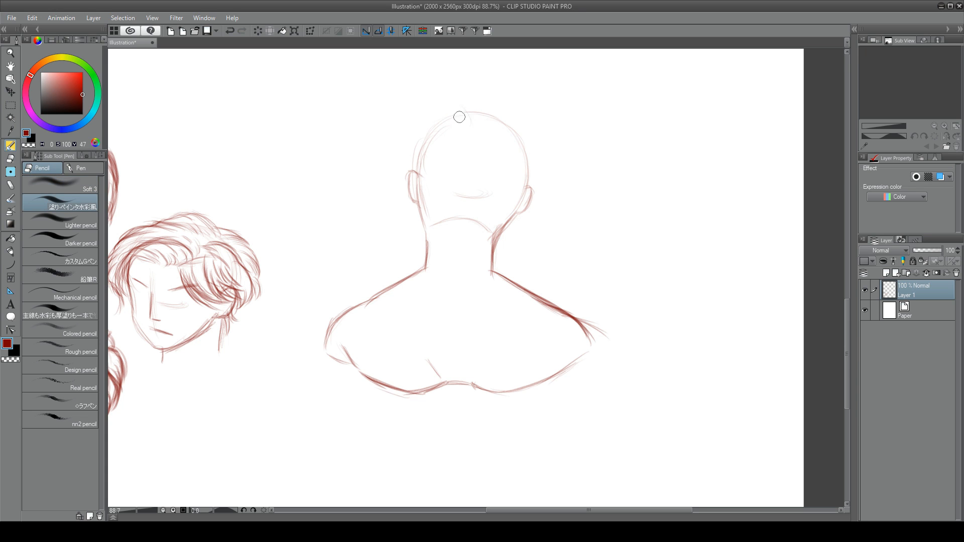
left_click_drag(458, 117, 522, 252)
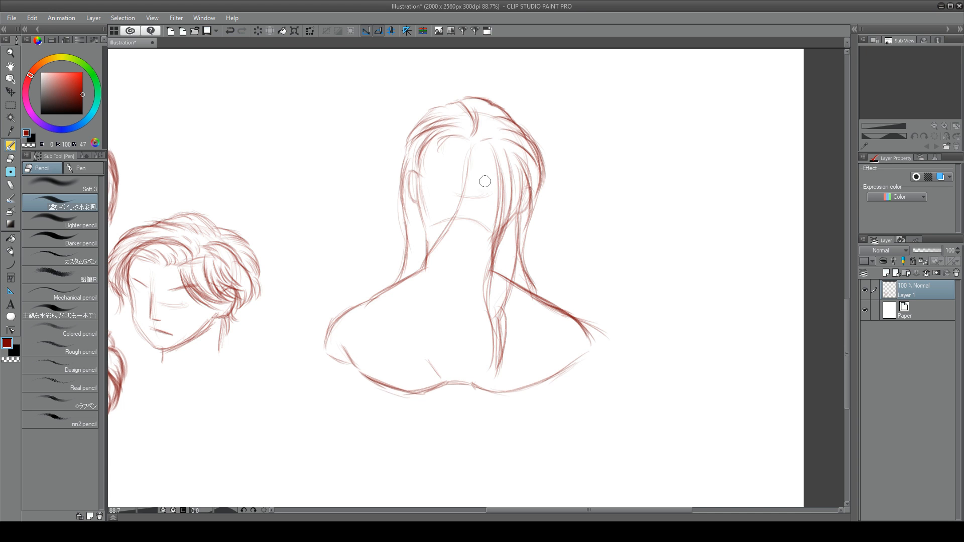
left_click_drag(484, 180, 446, 273)
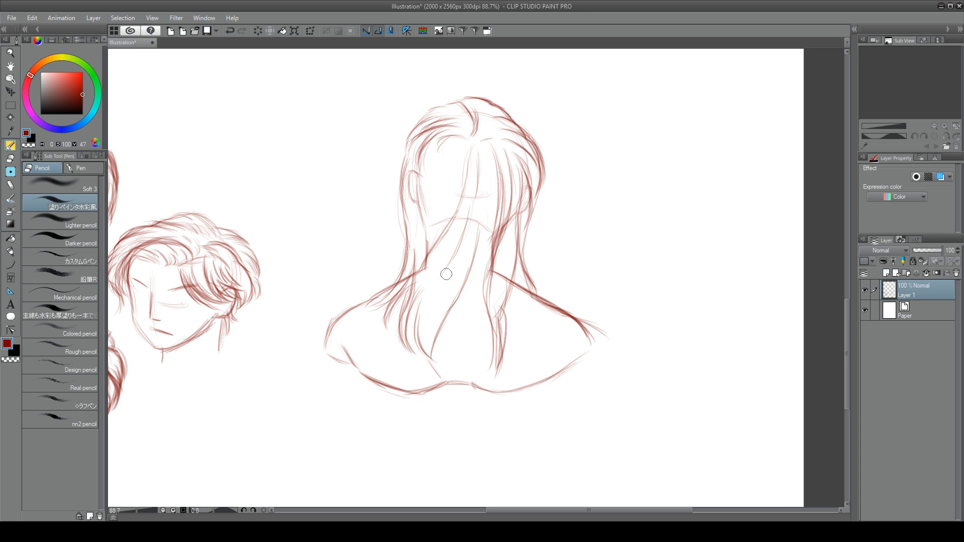
left_click_drag(446, 274, 476, 298)
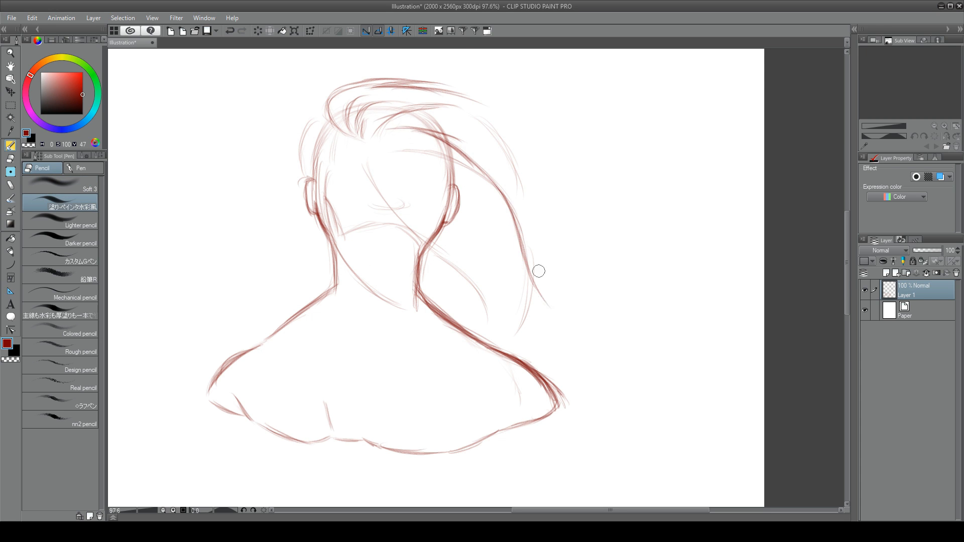
- Draw a long lock sweeping right with flowing strands crossing over the neck
left_click_drag(539, 271, 543, 338)
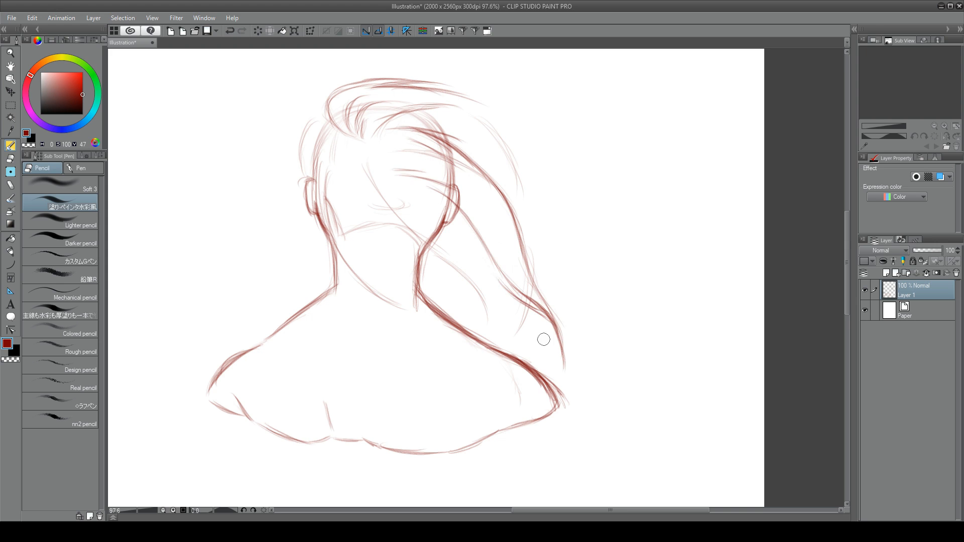
left_click_drag(543, 339, 541, 228)
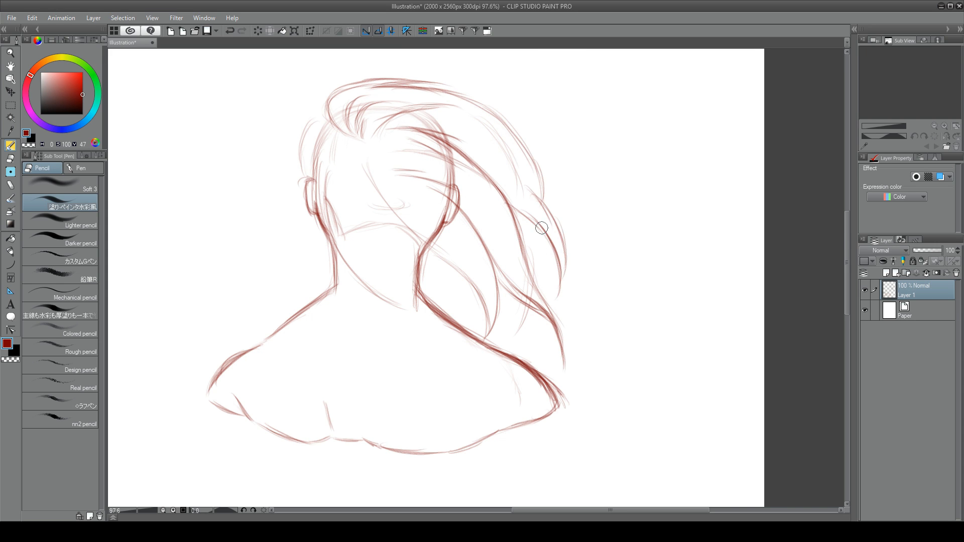
left_click_drag(542, 228, 464, 252)
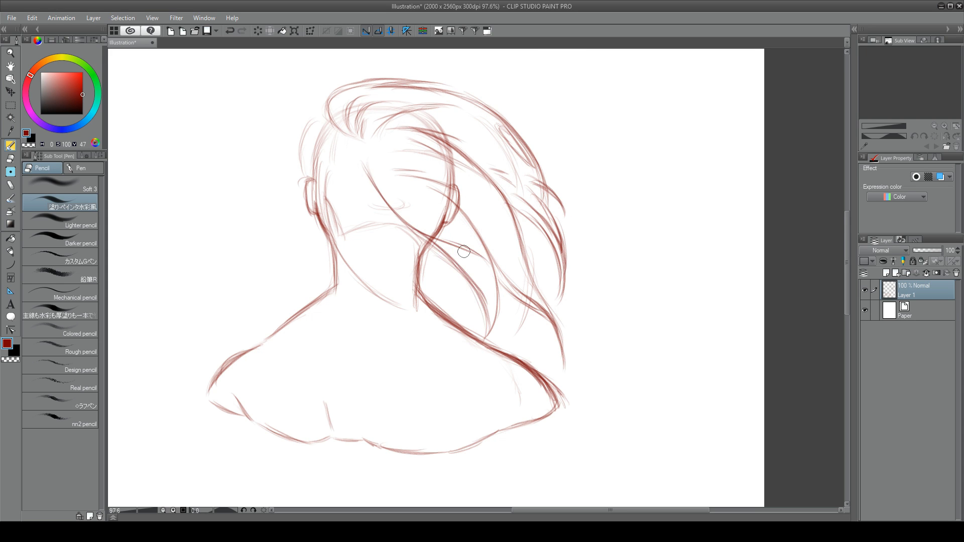
left_click_drag(464, 251, 391, 333)
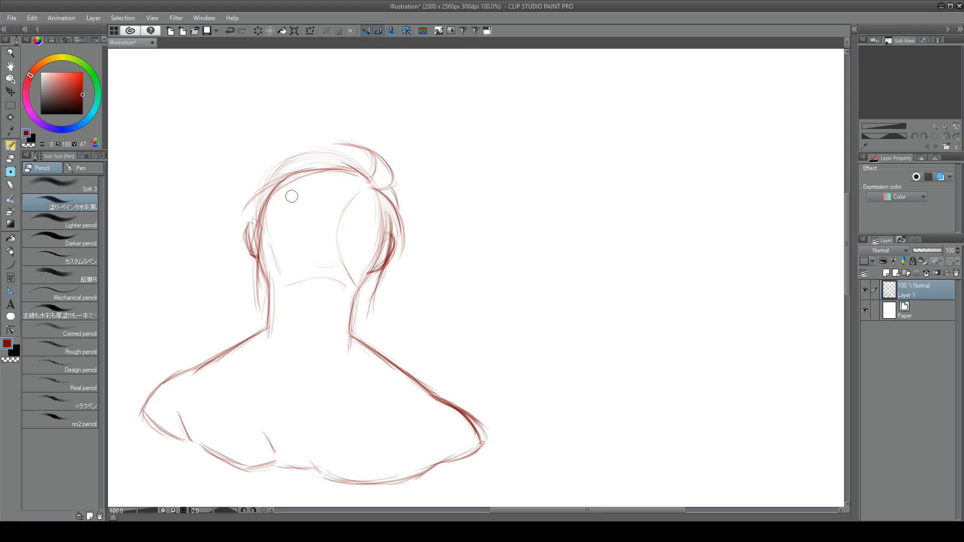
- Strengthen the back-view hair outline and add tied-back strands at the nape
left_click_drag(292, 196, 326, 317)
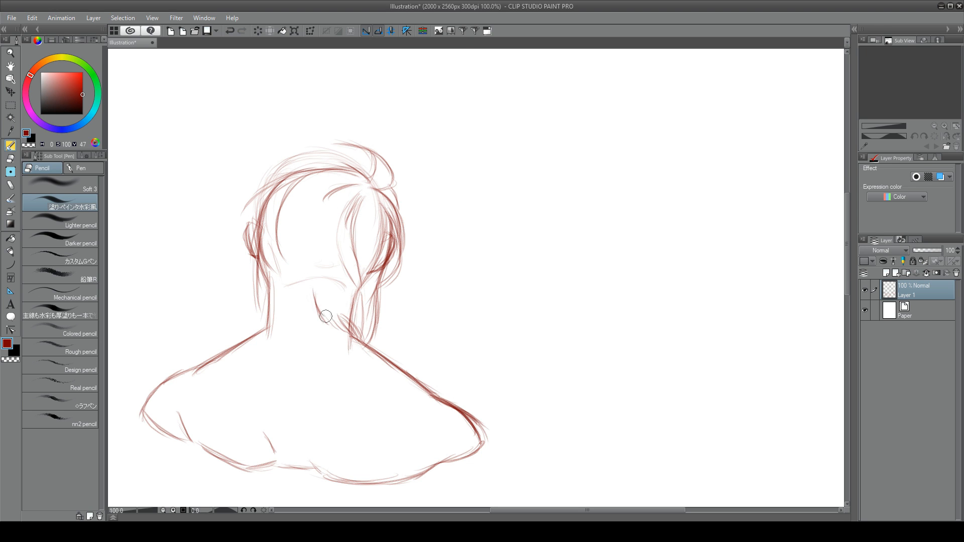
left_click_drag(326, 317, 290, 172)
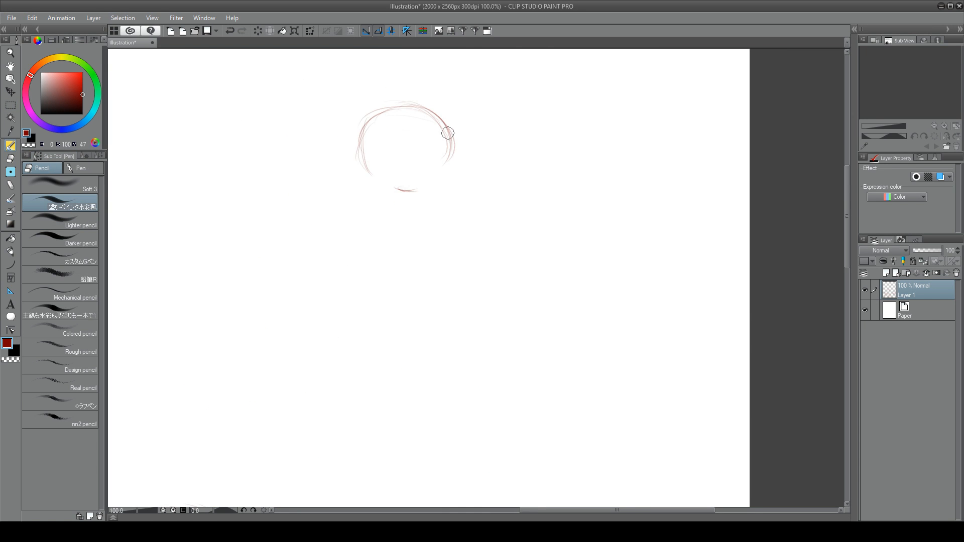
- Sketch a new back-view bust with round head, neck, shoulders and short hair
left_click_drag(448, 133, 374, 248)
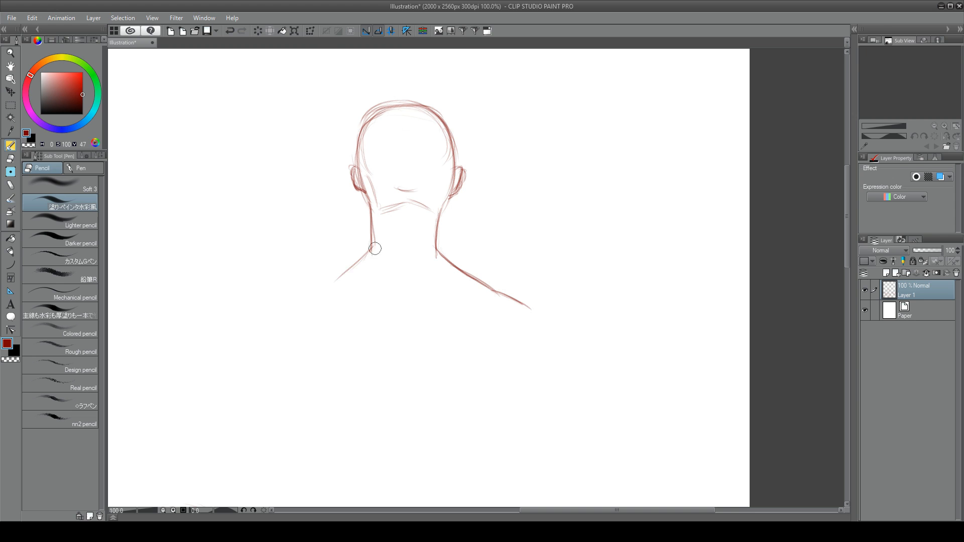
left_click_drag(374, 249, 418, 115)
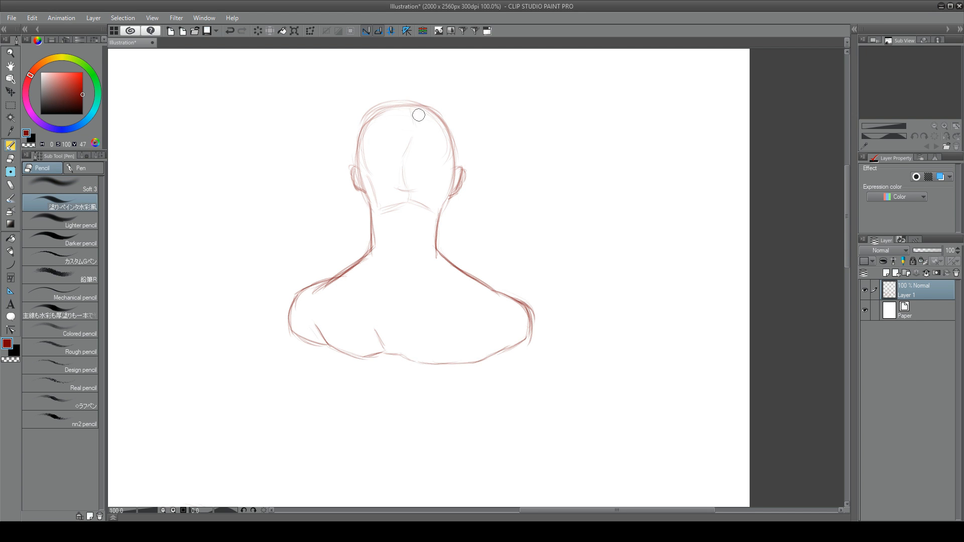
left_click_drag(418, 114, 393, 119)
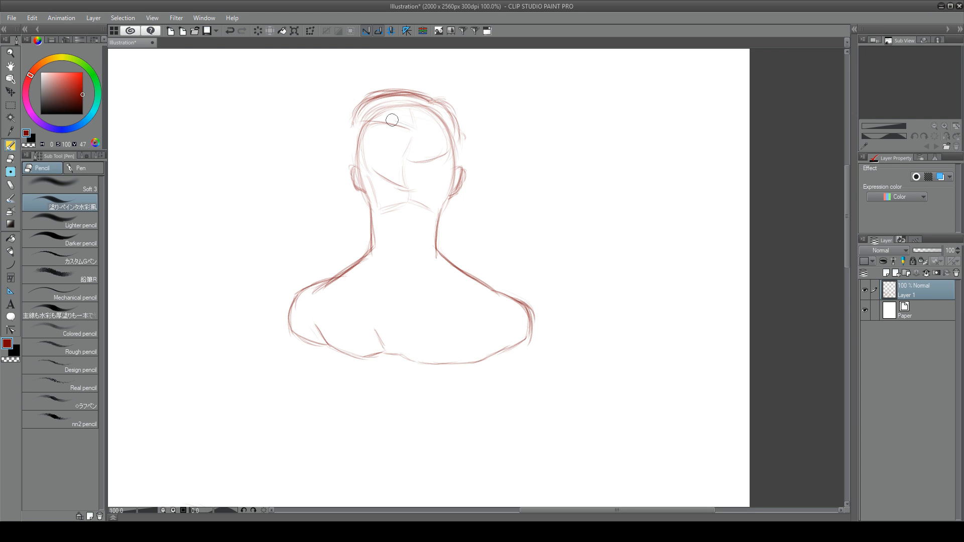
left_click_drag(394, 120, 351, 123)
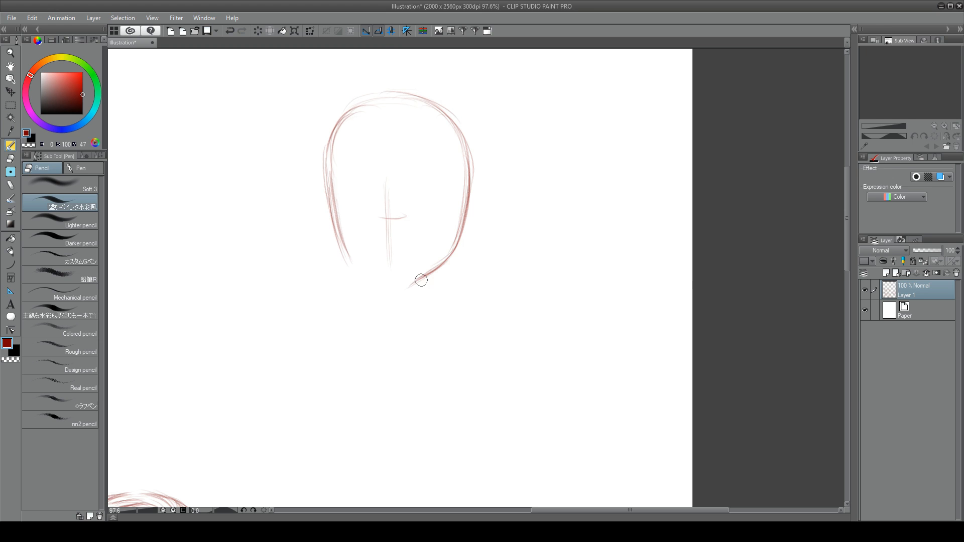
- Give the front-view head a face guideline, ear, and bangs falling over the forehead
left_click_drag(420, 280, 321, 200)
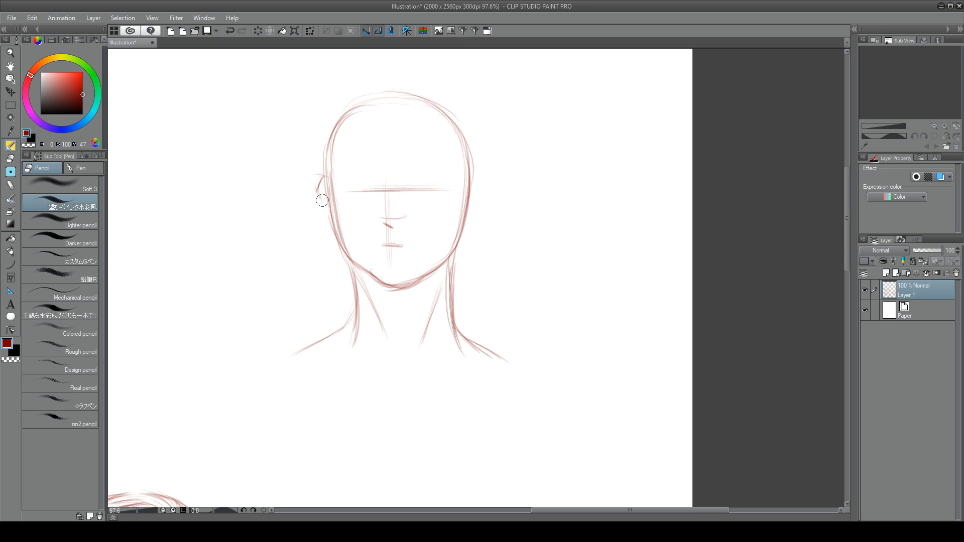
left_click_drag(325, 197, 411, 84)
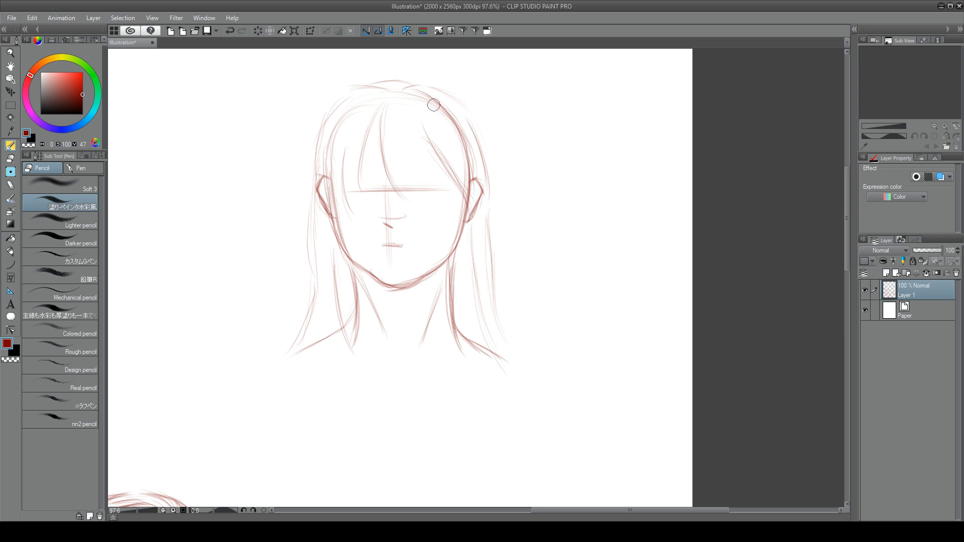
left_click_drag(434, 106, 347, 120)
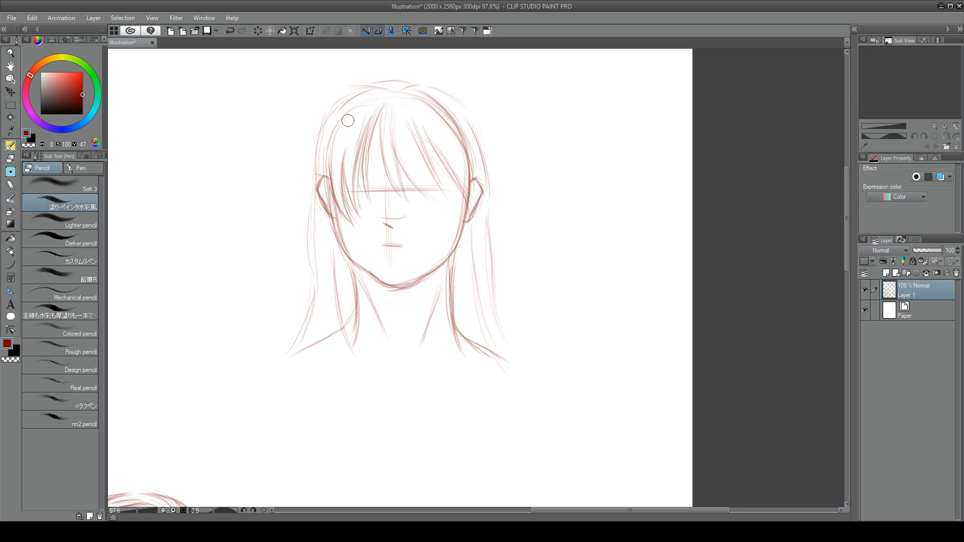
left_click_drag(348, 120, 351, 148)
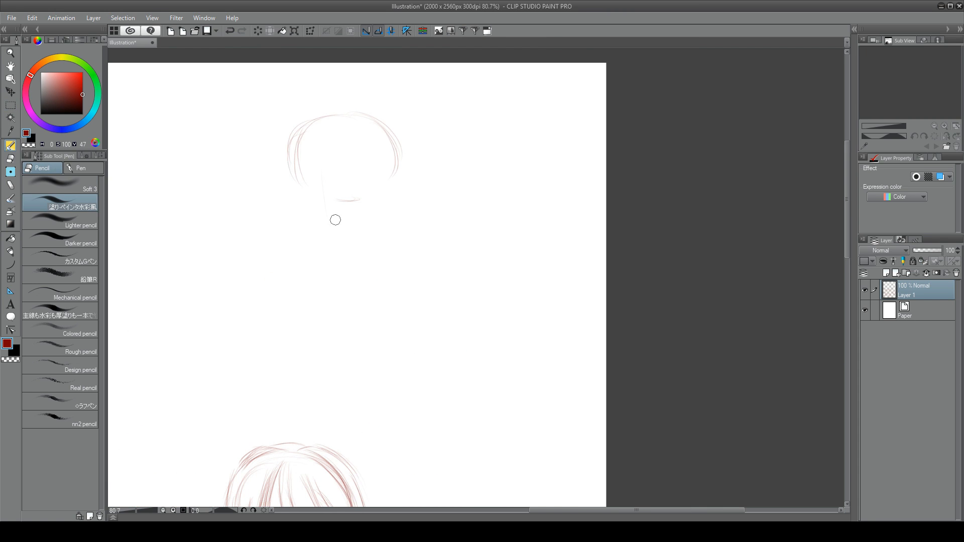
- Sketch a side-profile head with face, jaw, ear and neck
left_click_drag(336, 220, 404, 174)
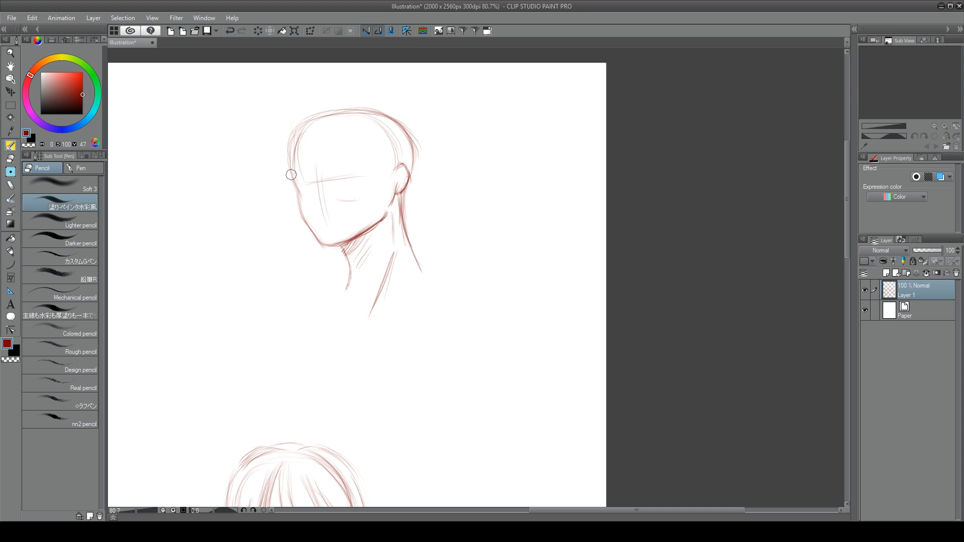
left_click_drag(291, 175, 418, 217)
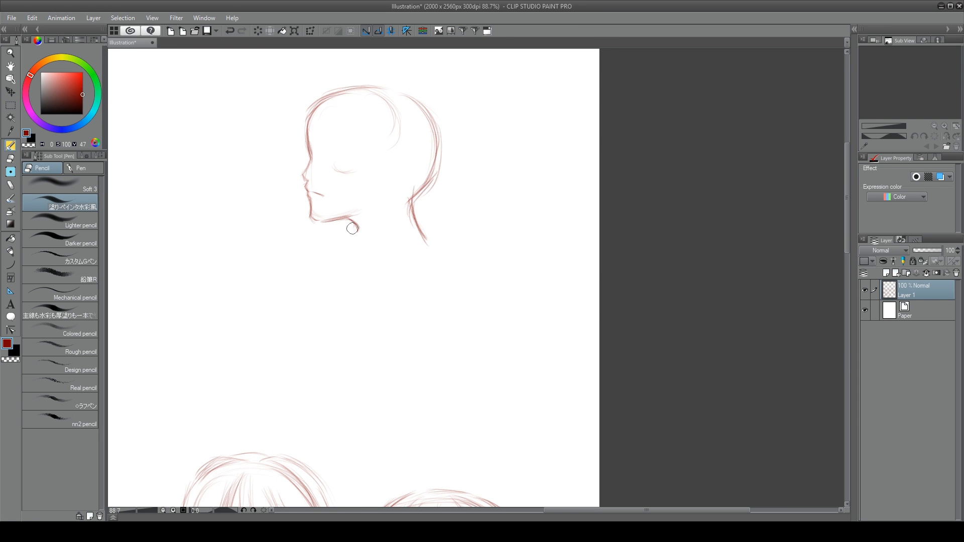
left_click_drag(353, 228, 393, 217)
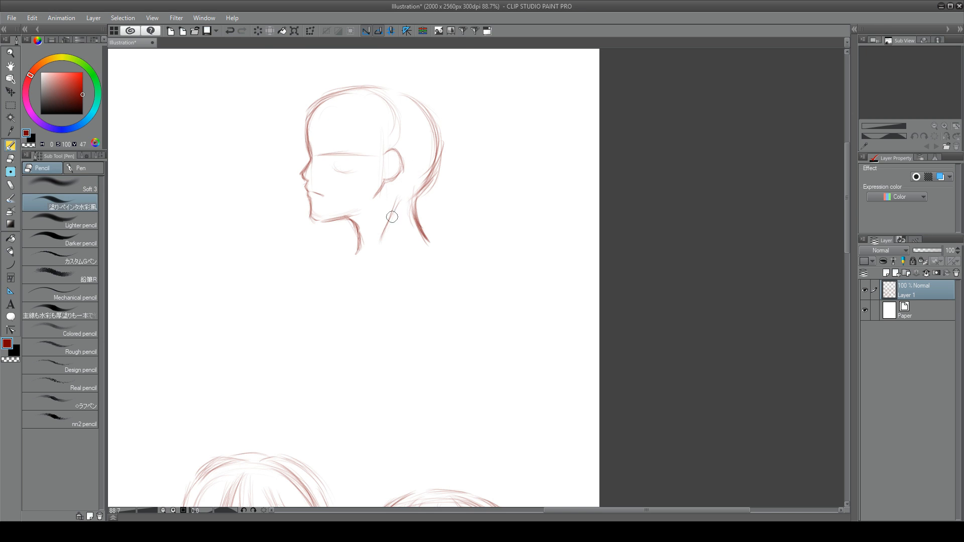
- Top the profile head with short spiky hair strokes
left_click_drag(394, 215, 437, 140)
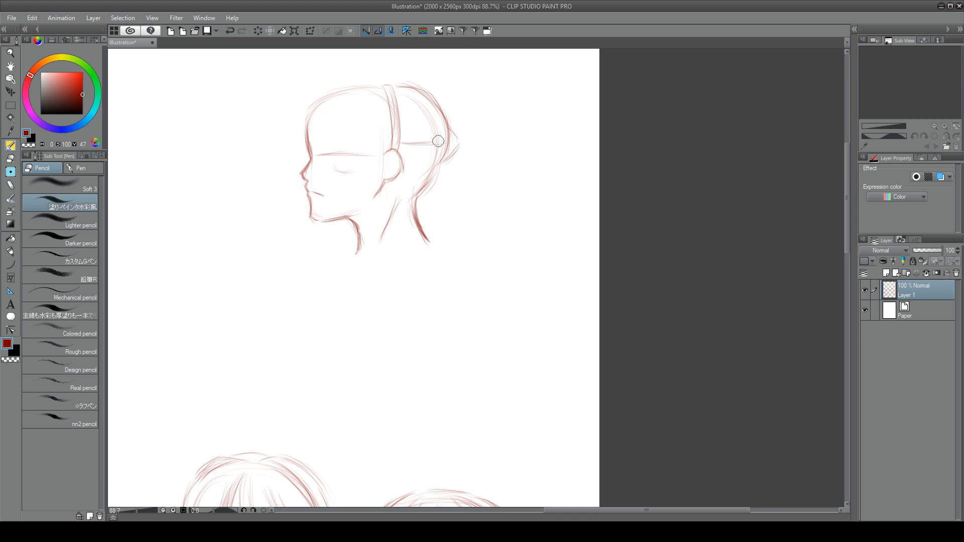
left_click_drag(438, 141, 463, 235)
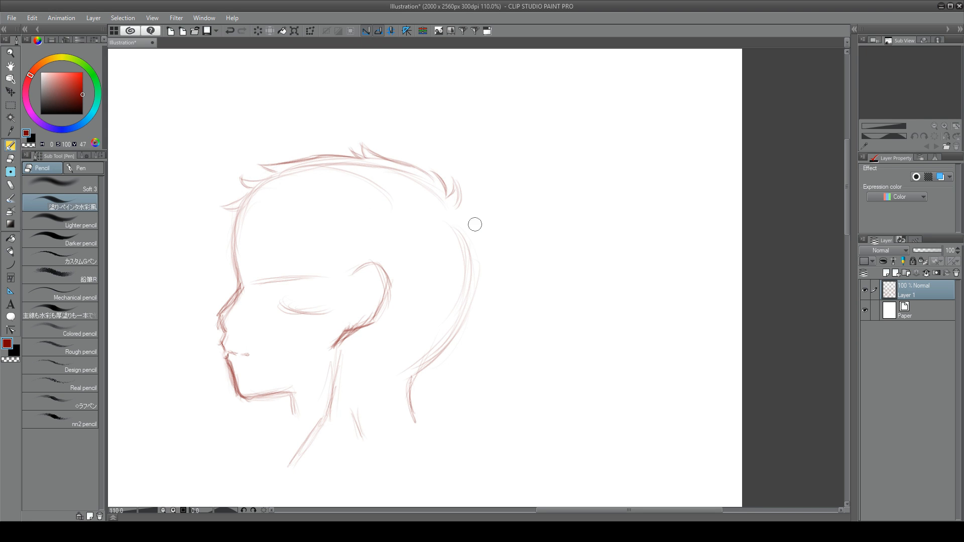
left_click_drag(473, 224, 332, 179)
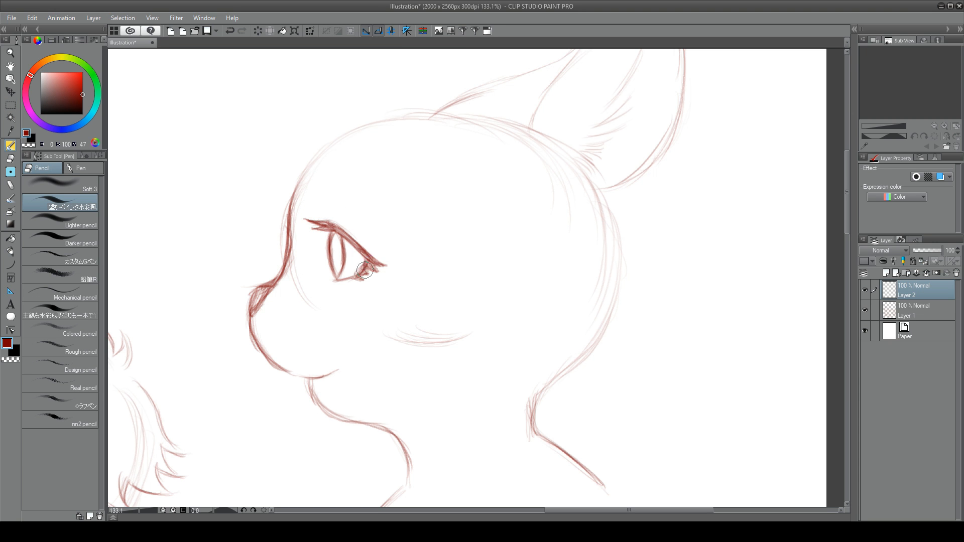
- Draw bangs and framing hair strands over the profile's forehead and face
scroll("down", 3)
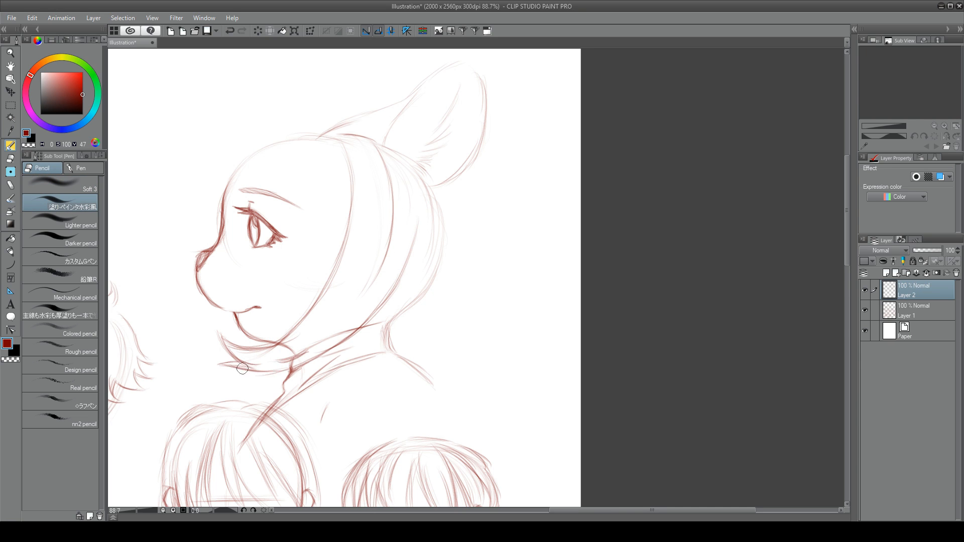
left_click_drag(242, 368, 284, 175)
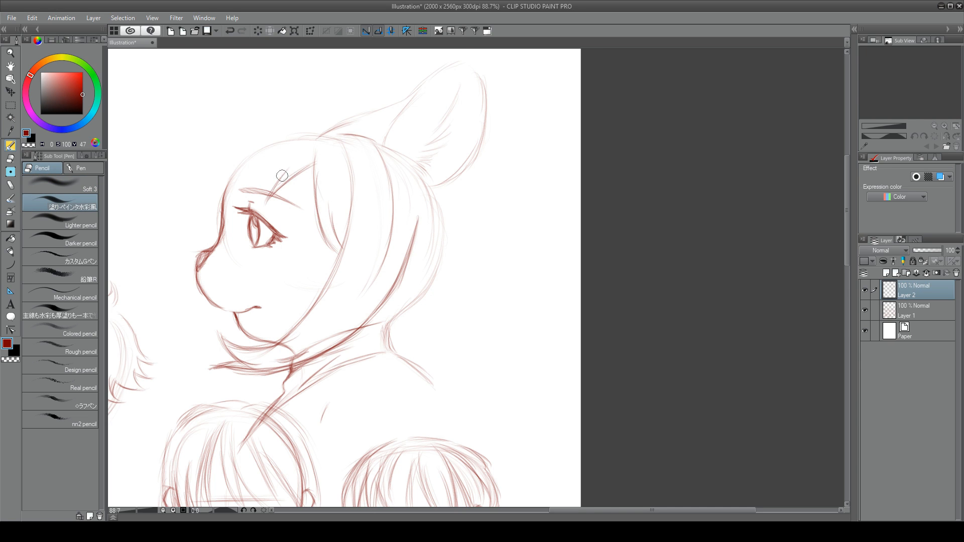
left_click_drag(283, 175, 249, 192)
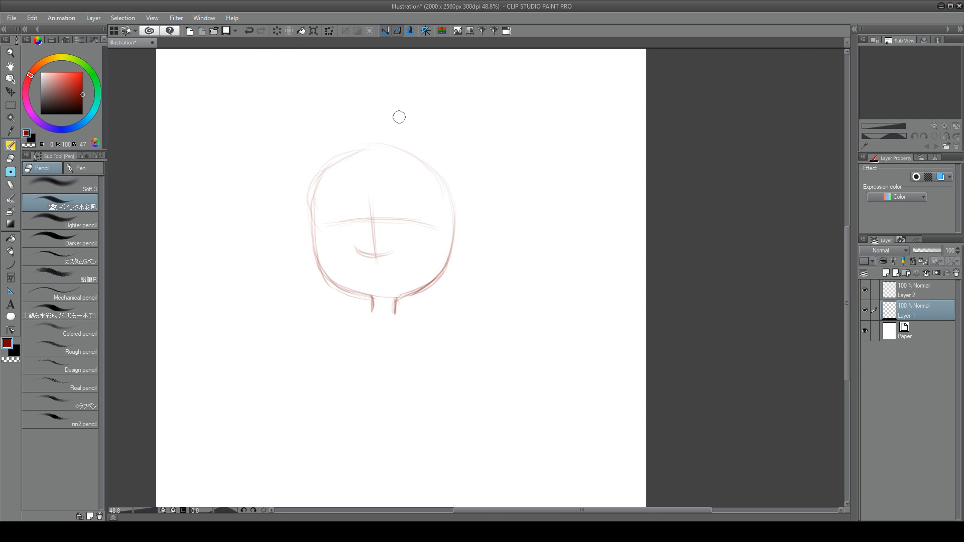
- Sketch swept spiky hair over the small round head
left_click_drag(396, 117, 377, 142)
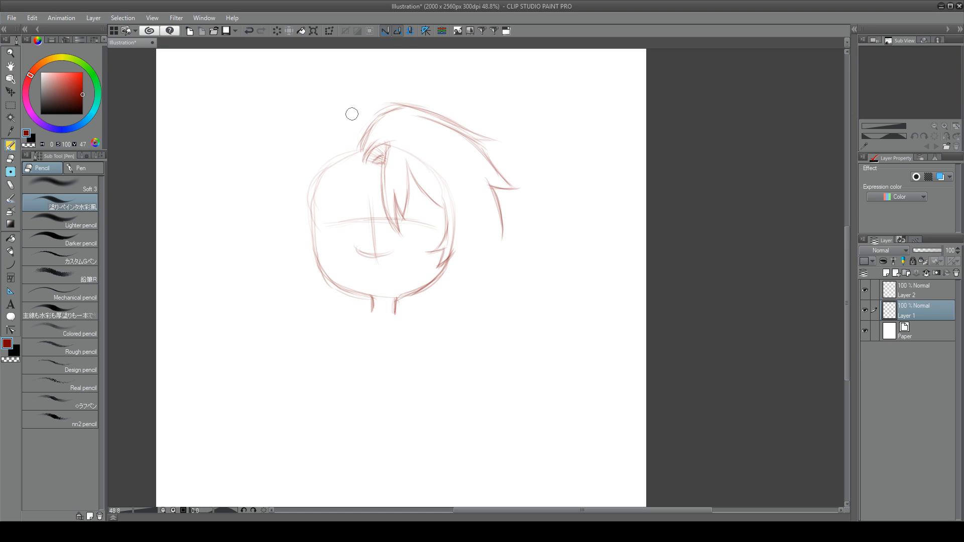
left_click_drag(379, 122, 489, 269)
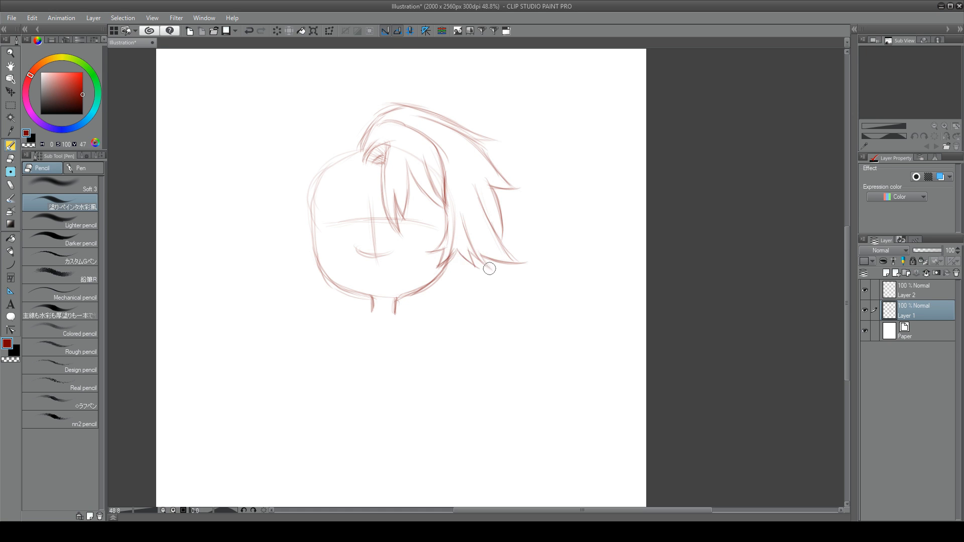
left_click_drag(489, 268, 295, 196)
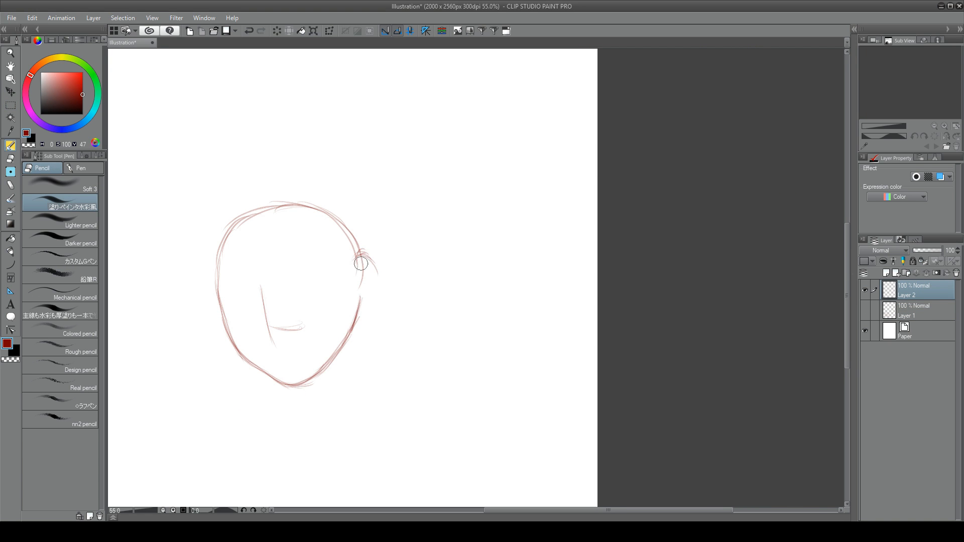
- Draw a shouting head with ear, neck and shoulders, open mouth and hair across the face
left_click_drag(362, 265, 421, 346)
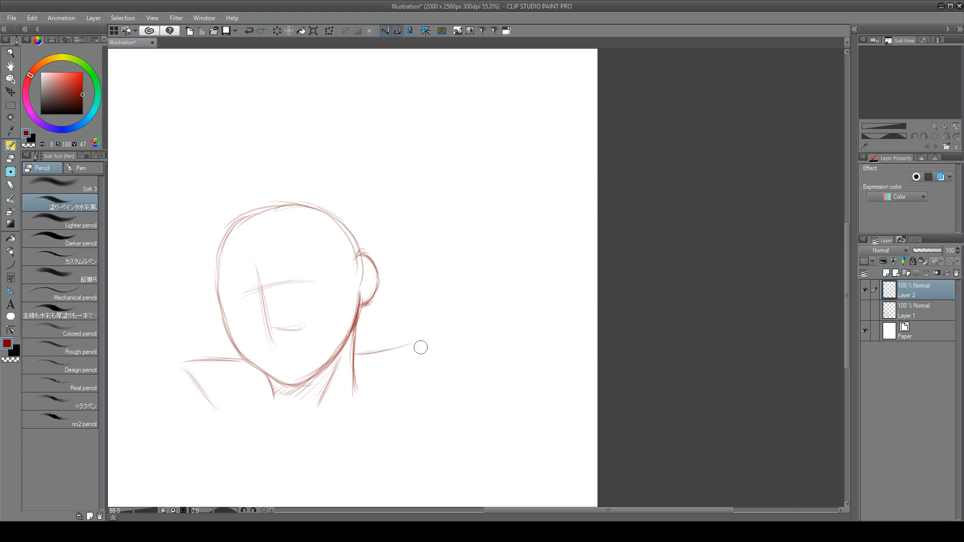
left_click_drag(421, 346, 264, 340)
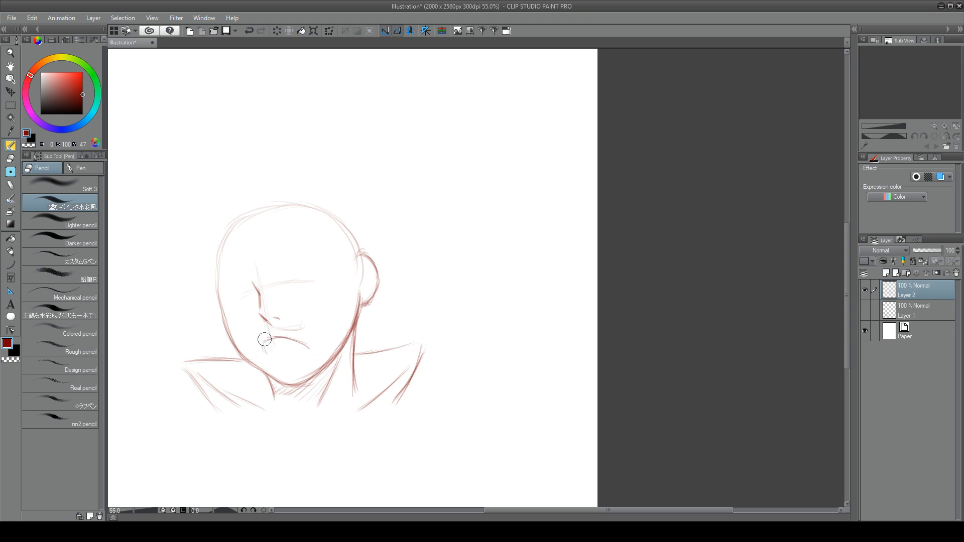
left_click_drag(264, 338, 224, 224)
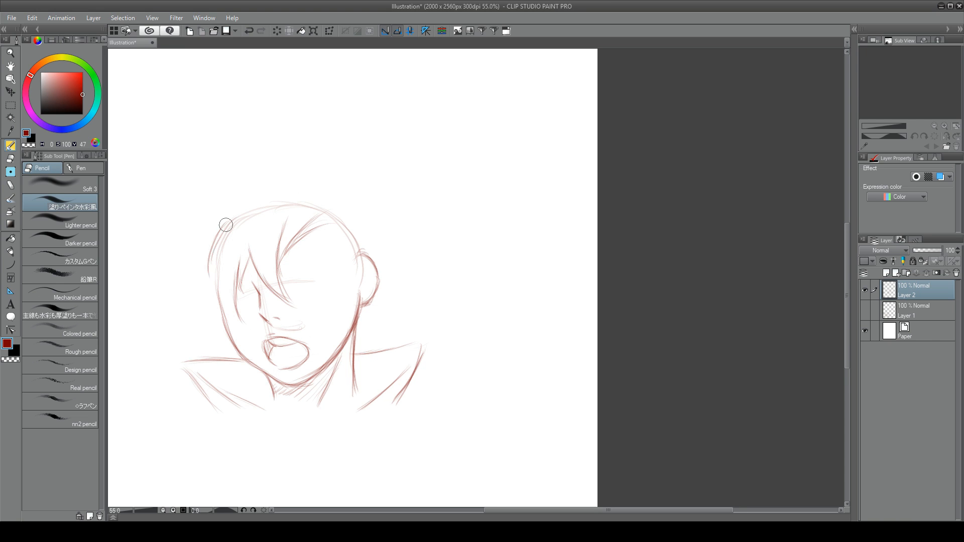
left_click_drag(226, 224, 175, 290)
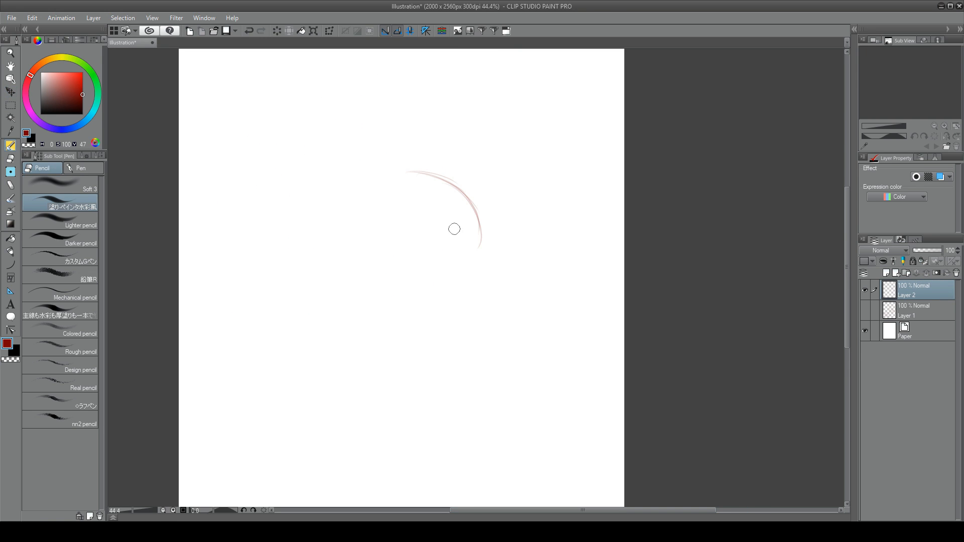
- Outline a three-quarter head with bangs, side hair and a long flowing ponytail
left_click_drag(480, 234, 332, 320)
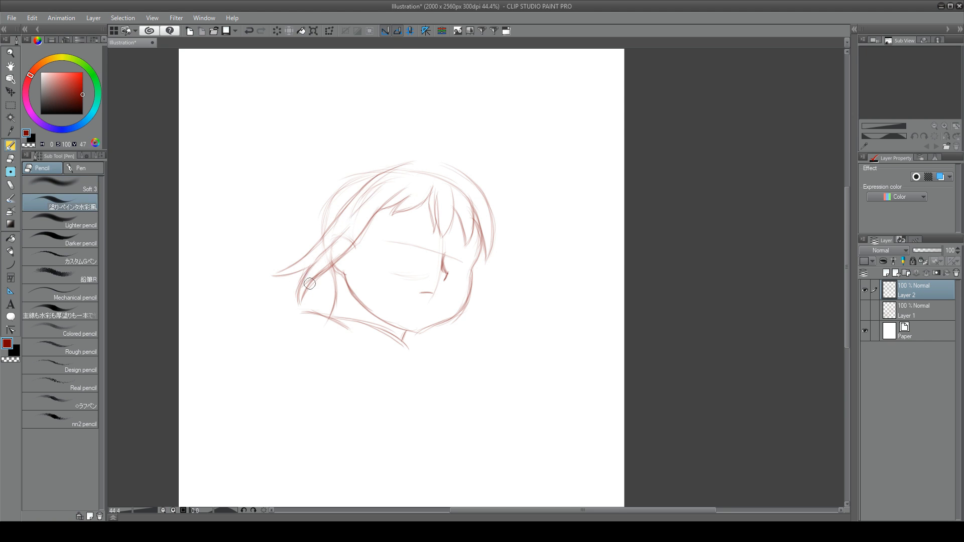
left_click_drag(309, 284, 340, 294)
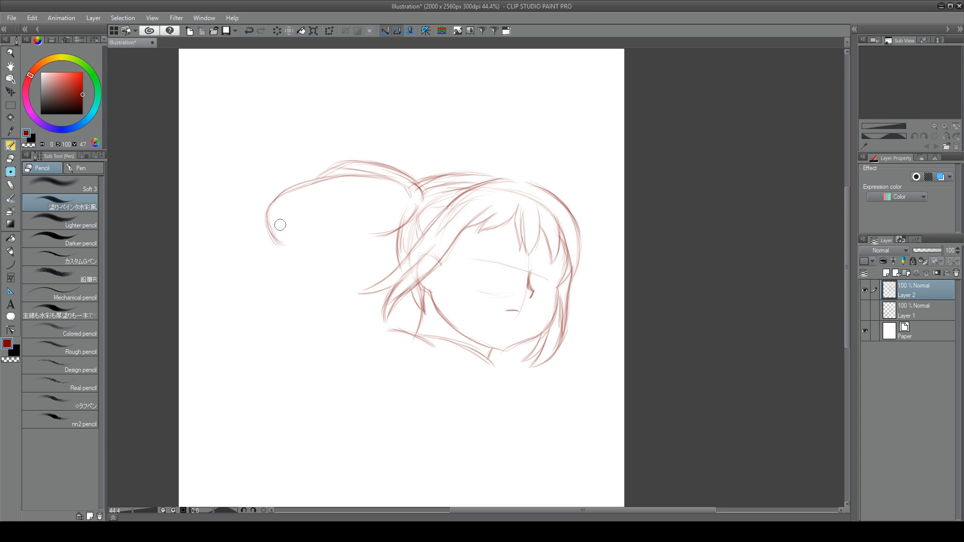
left_click_drag(280, 225, 363, 225)
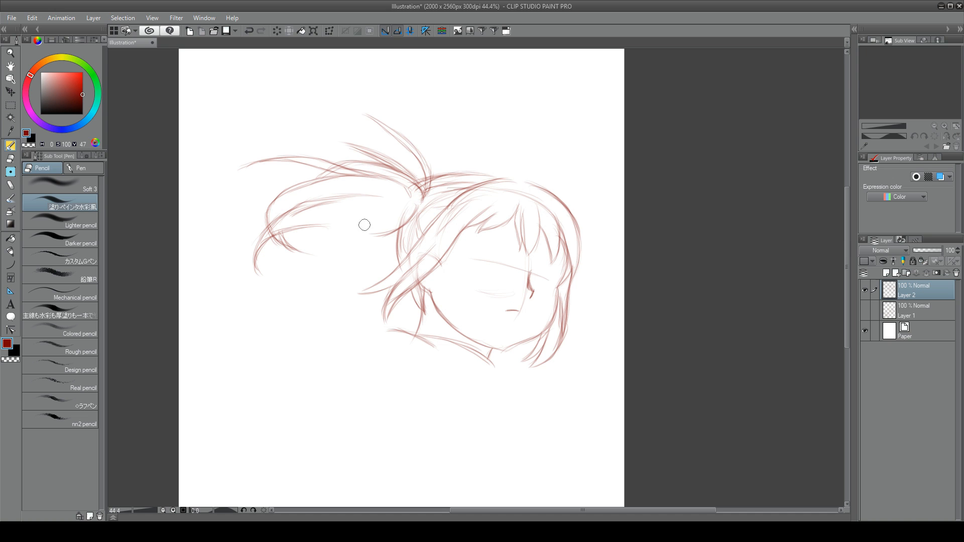